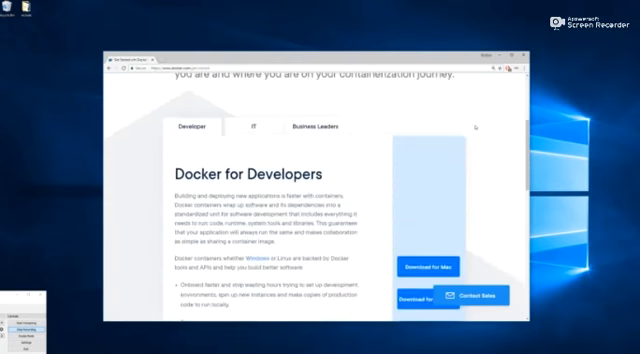
Scroll through the Docker for Developers page to reach its download options.
scroll("down", 3)
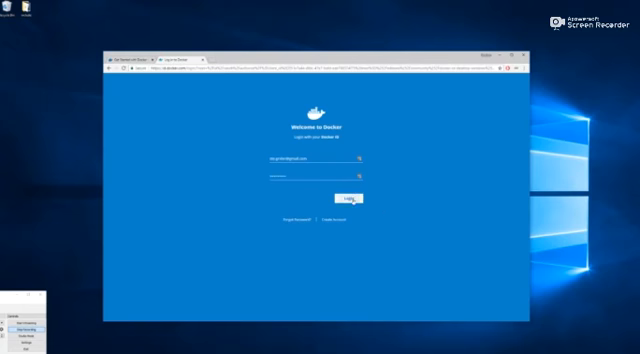
Log in to the Docker account to reach the Docker CE for Windows page.
left_click(348, 196)
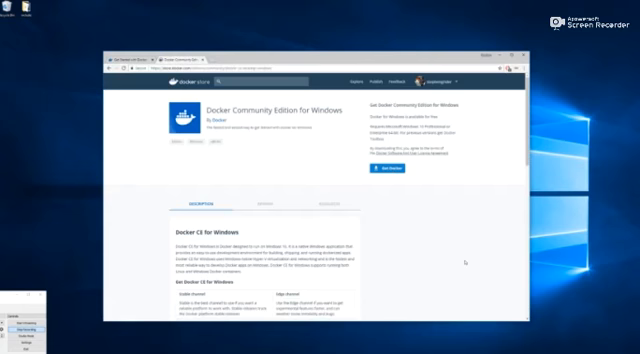
mouse_move(470, 262)
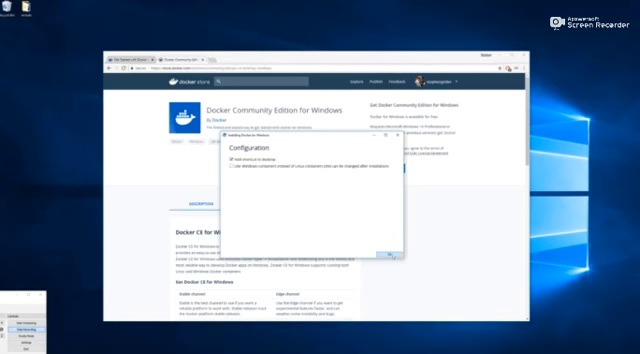
Accept the configuration with Linux containers (Windows containers unchecked) and begin installing.
left_click(388, 246)
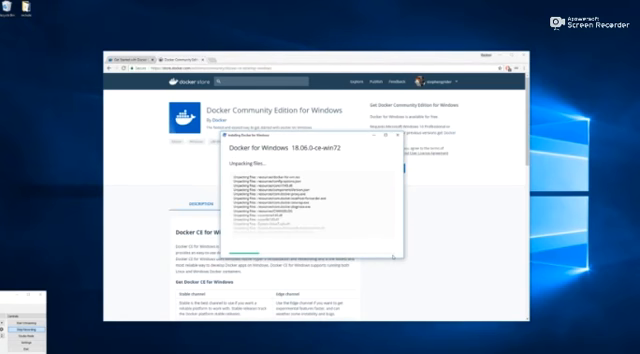